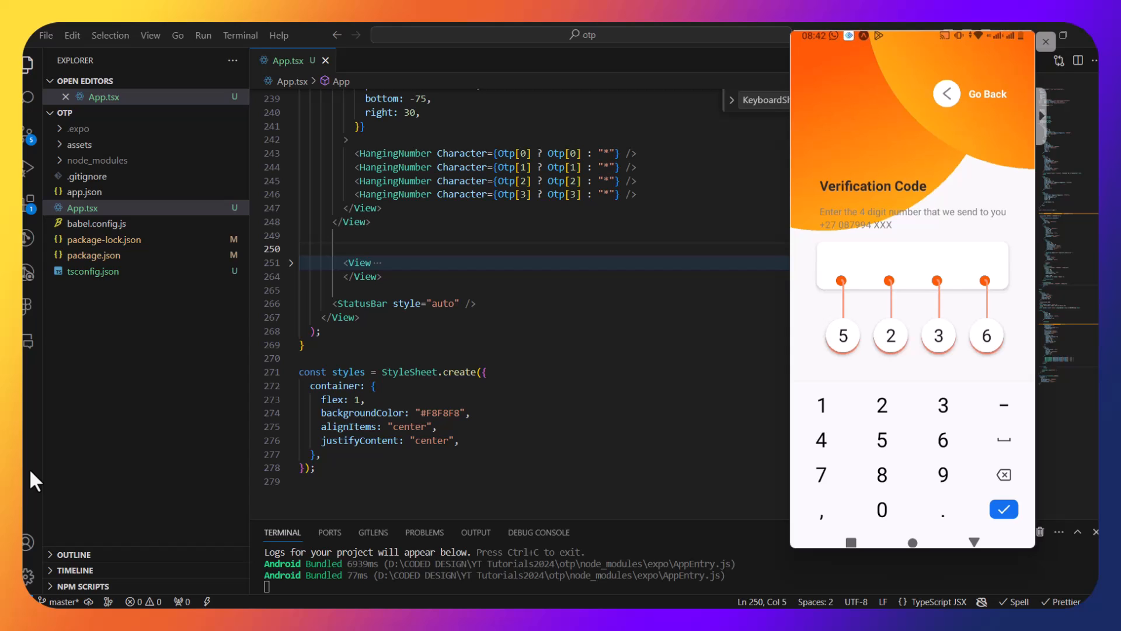
Select the folded Continue button View block, lines 250 to 264 of App.tsx.
click(1002, 509)
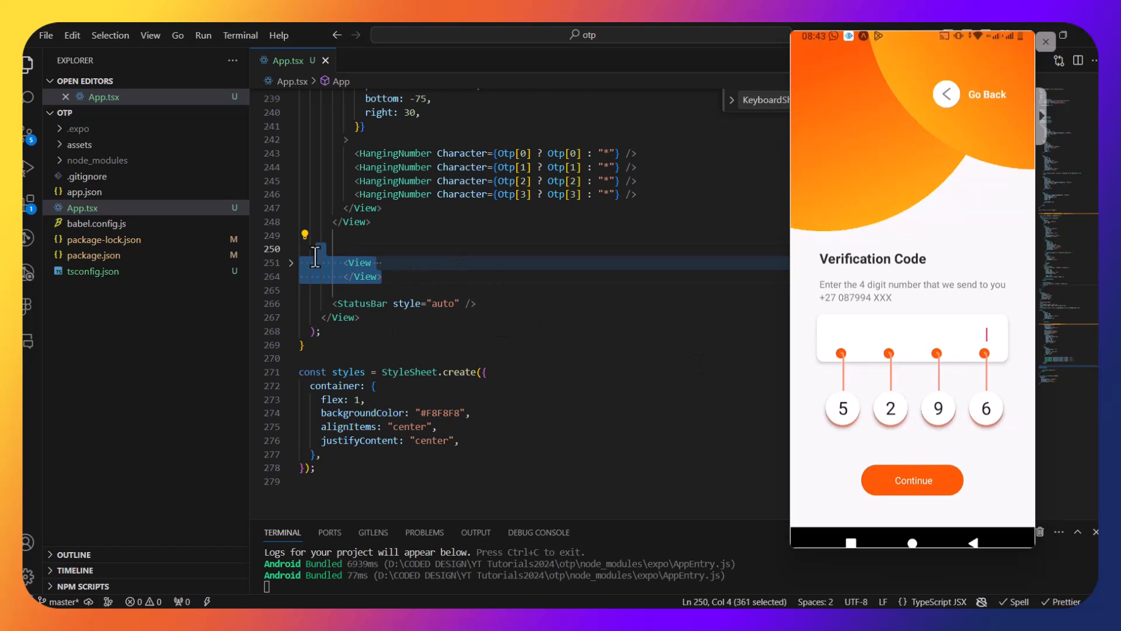
Remove the selected Continue button View block from App.tsx.
key(Delete)
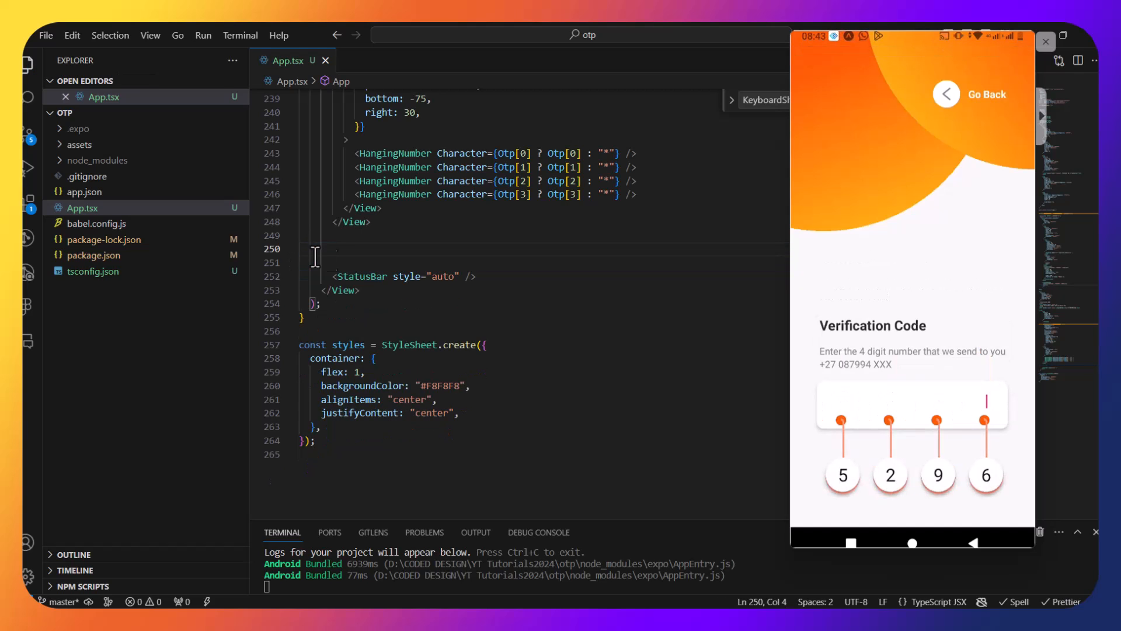
mouse_move(564, 412)
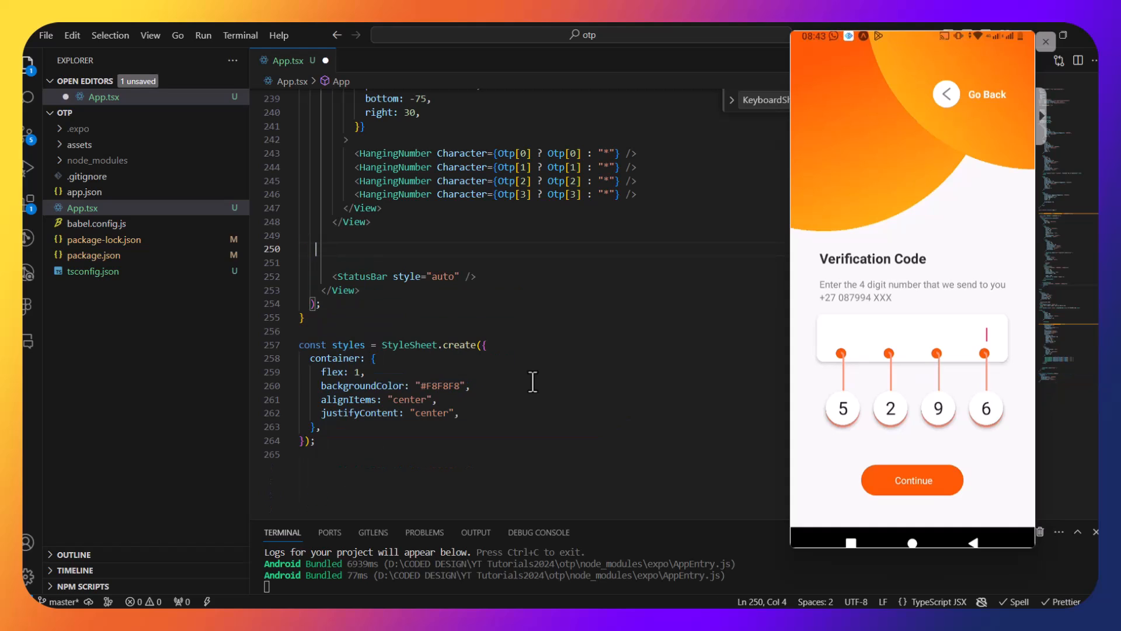
Add opening and closing KeyboardAvoidingView tags and place the cursor between them.
text(a)
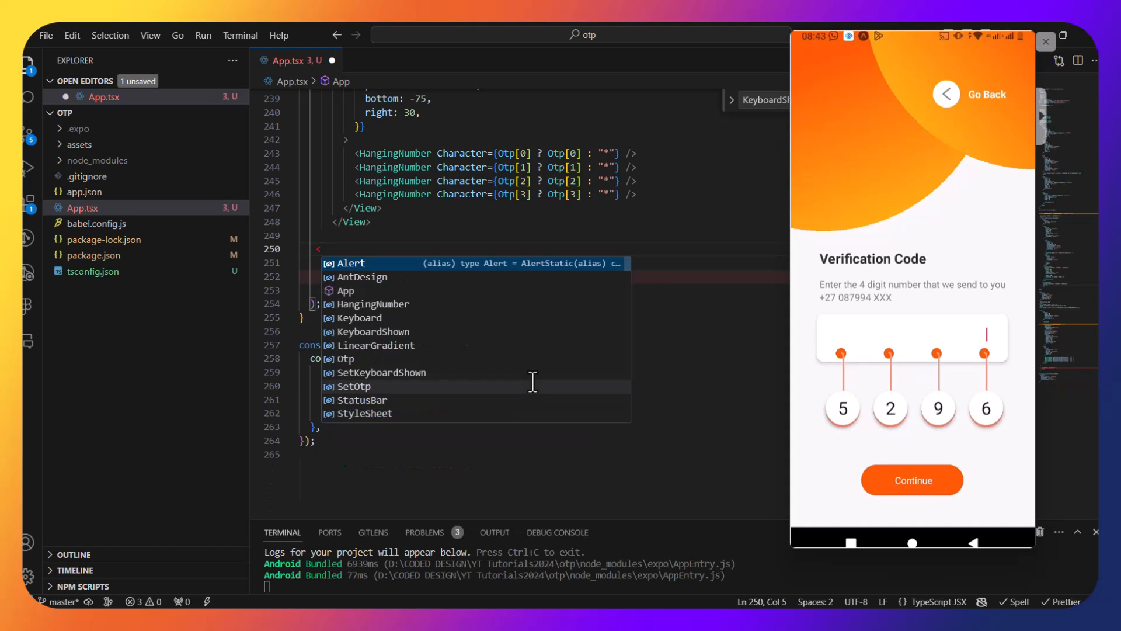
text(keyb)
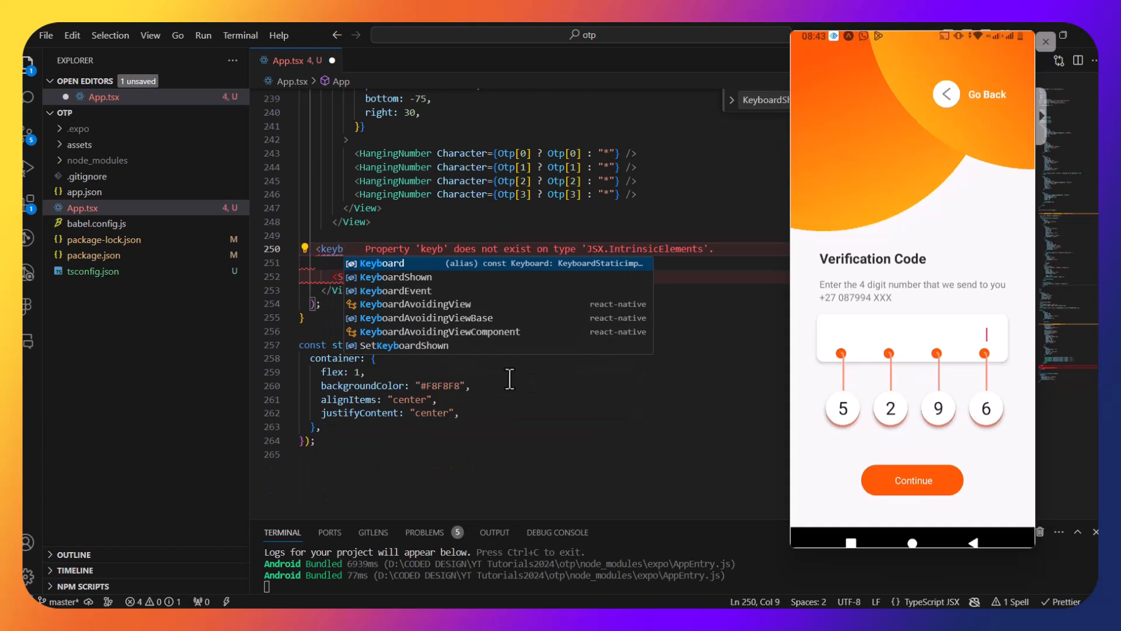
mouse_move(536, 322)
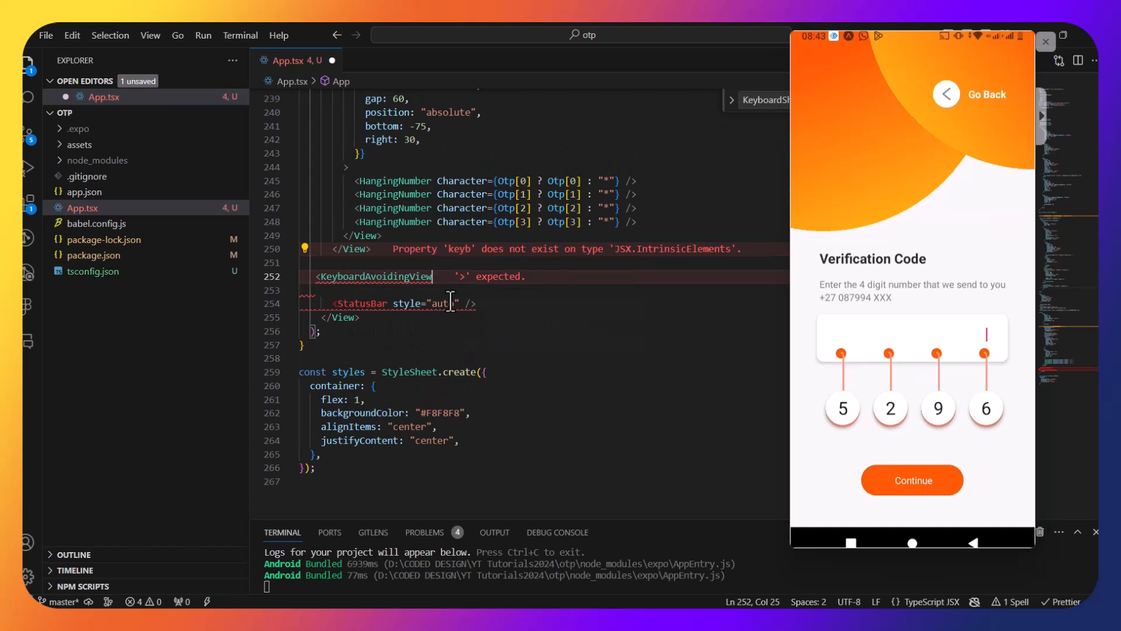
text(</KeyboardAvoidingView>)
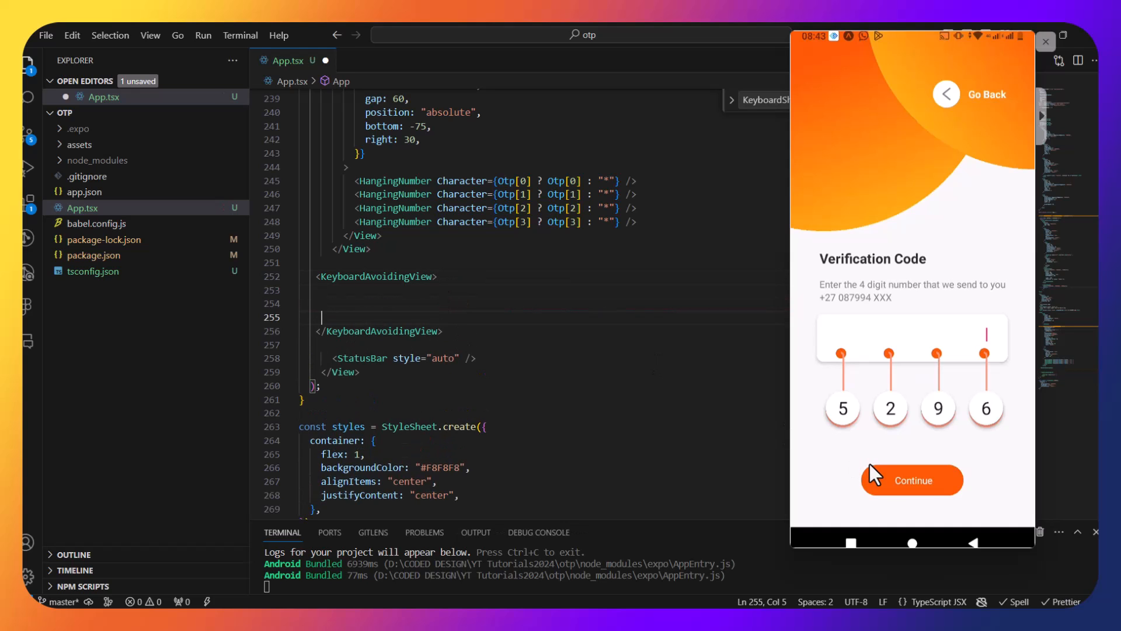
click(334, 308)
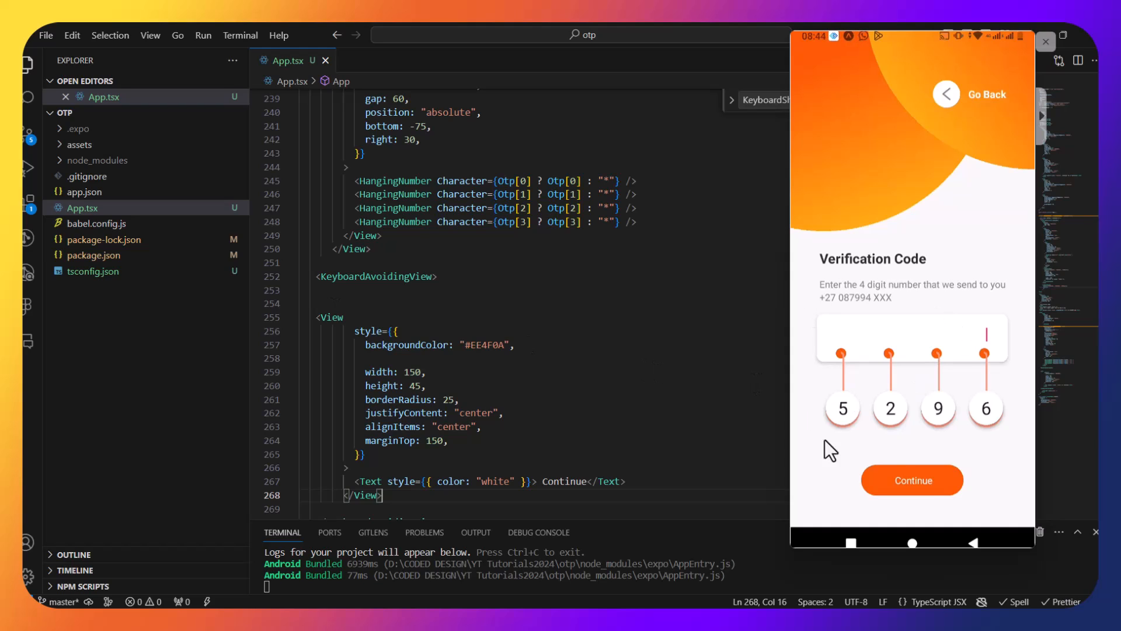
mouse_move(808, 390)
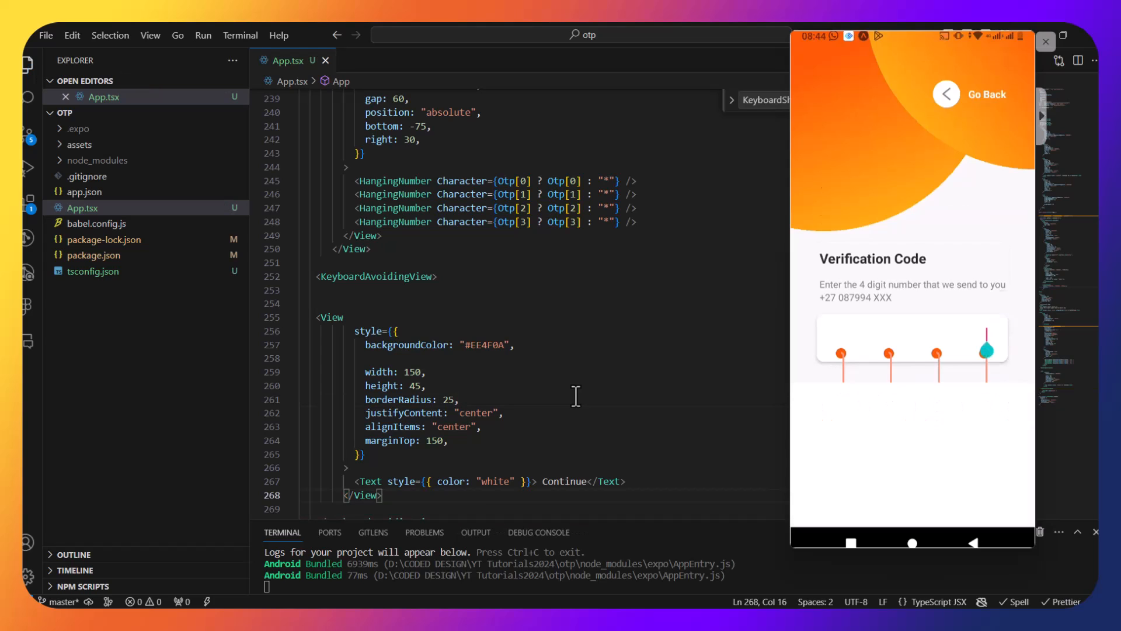
Tap the OTP field in the emulator to bring up the numeric keyboard.
click(912, 338)
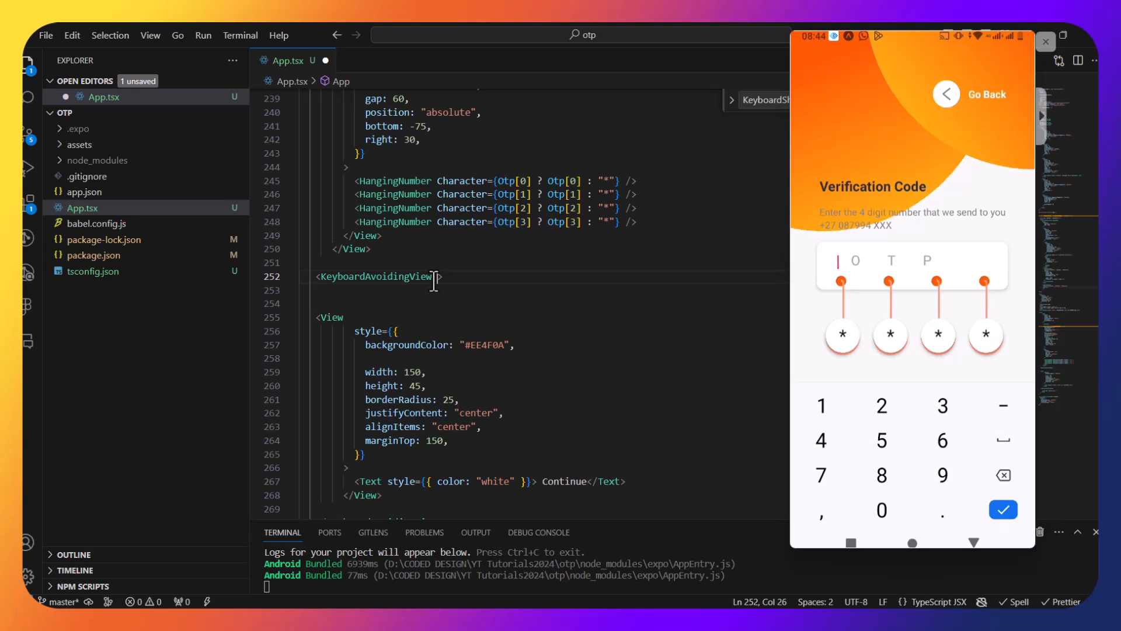
Add behavior="padding" to the KeyboardAvoidingView tag.
text(behavior="padding)
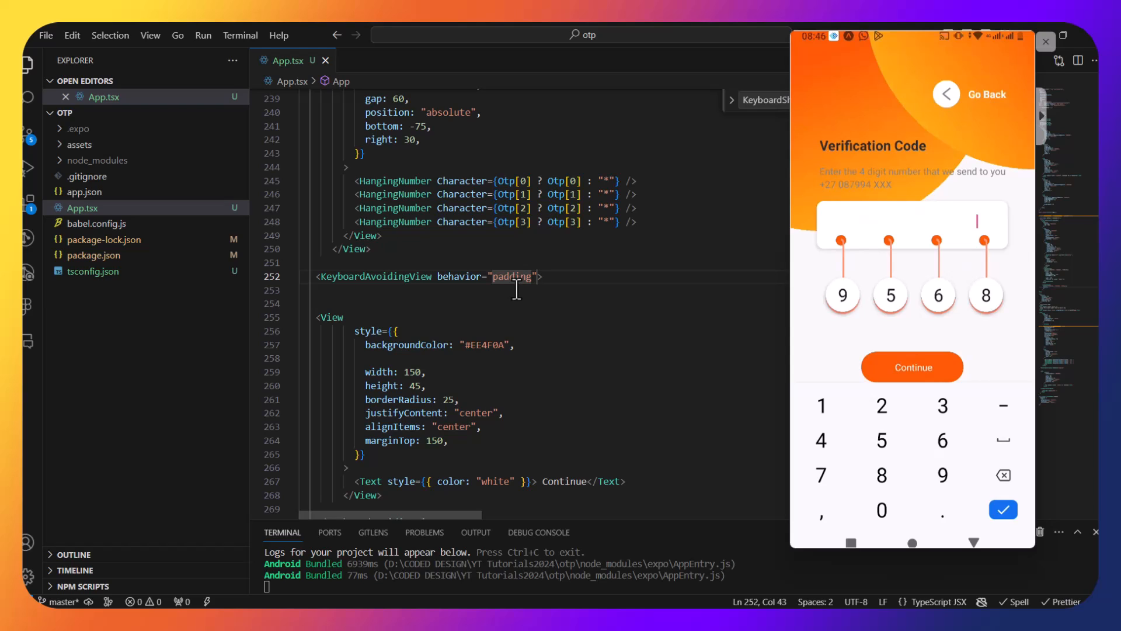
mouse_move(404, 344)
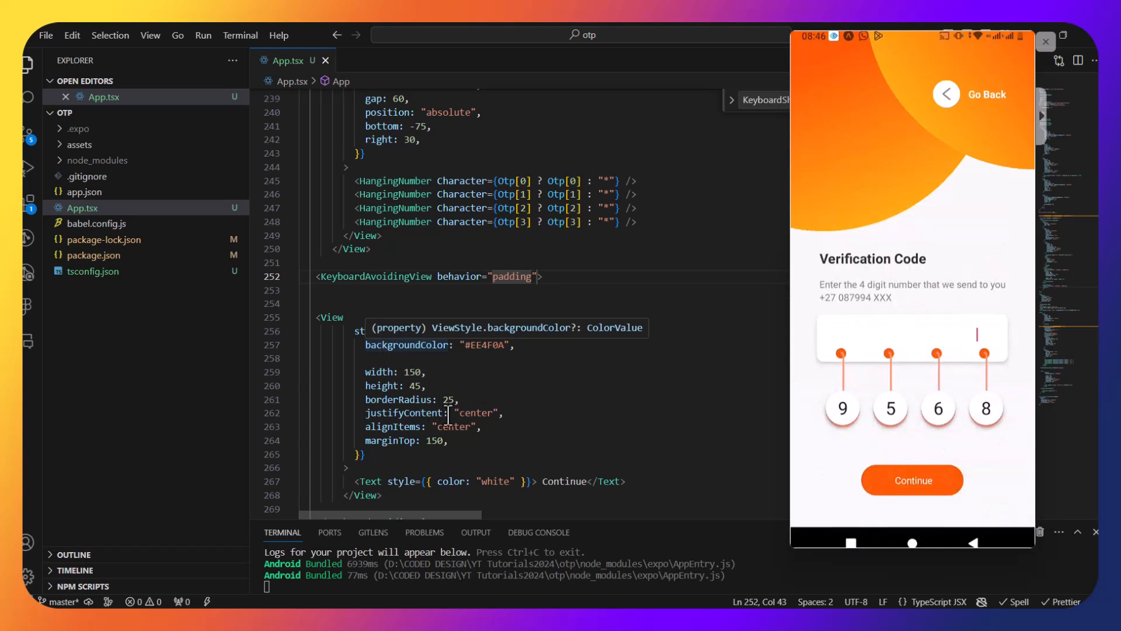
mouse_move(847, 118)
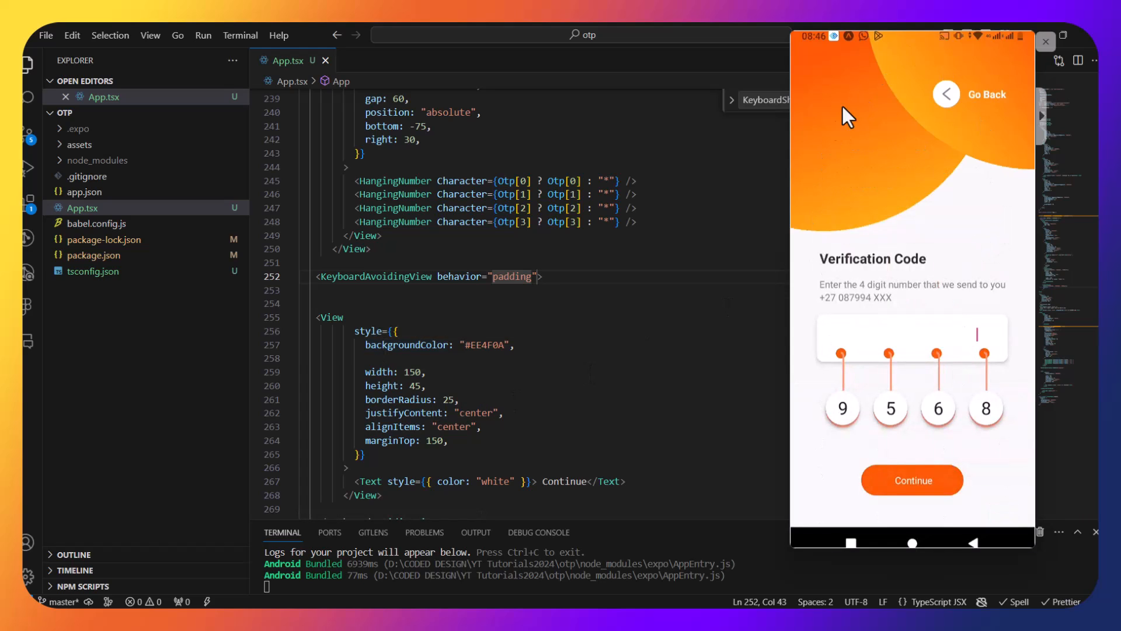
mouse_move(917, 180)
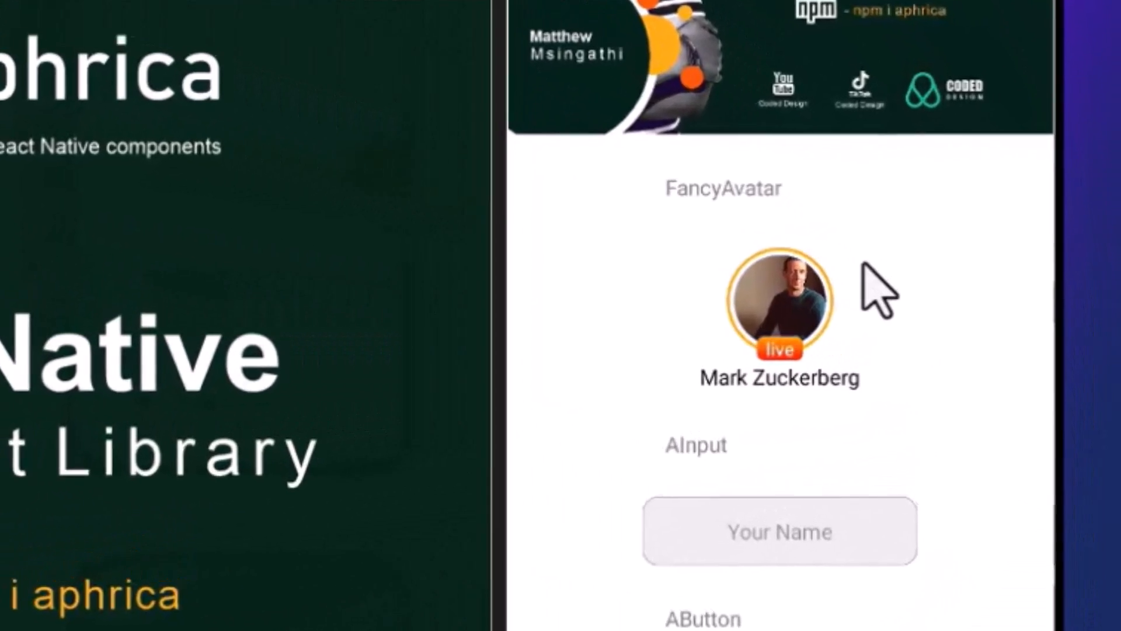
Scroll the aphrica showcase past FancyAvatar and AButton down to Avatar.
scroll(down, 3)
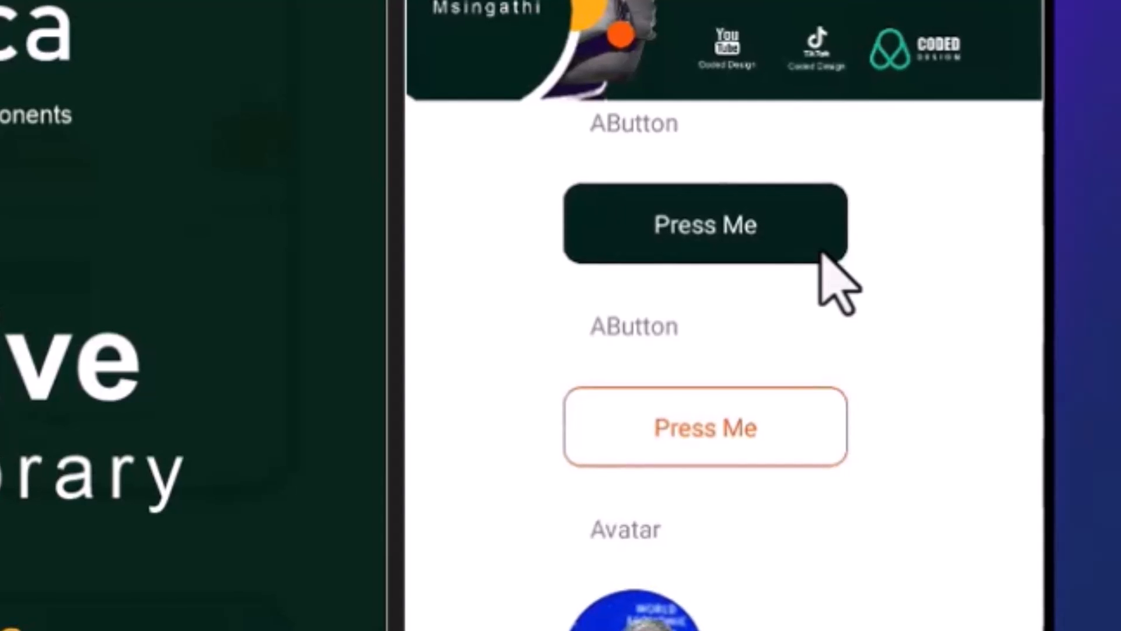
scroll(down, 3)
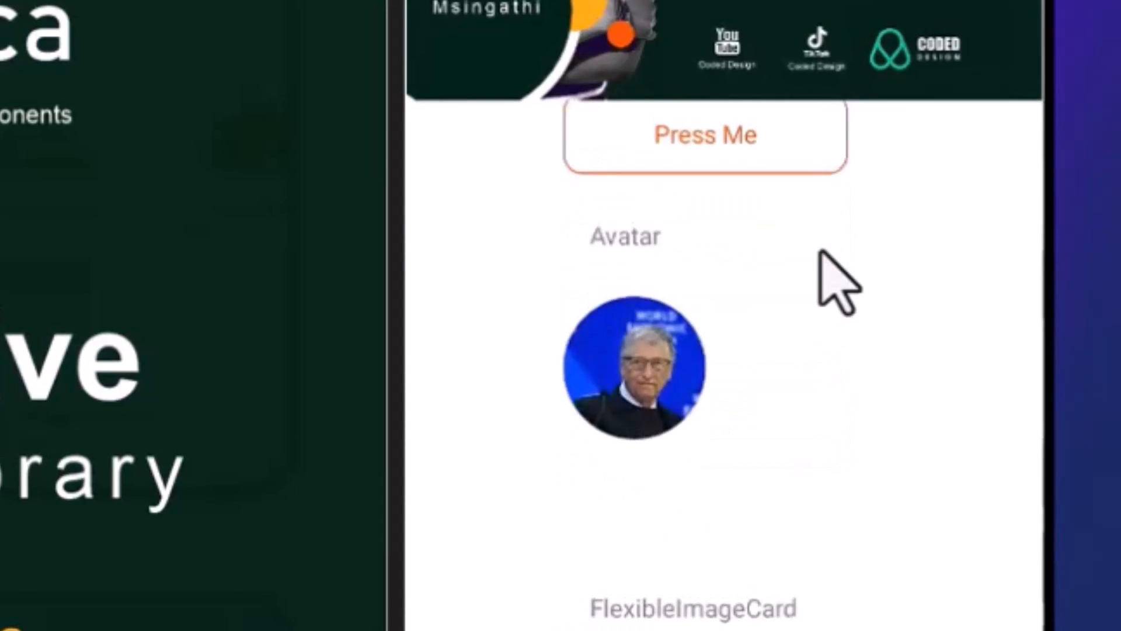
scroll(down, 3)
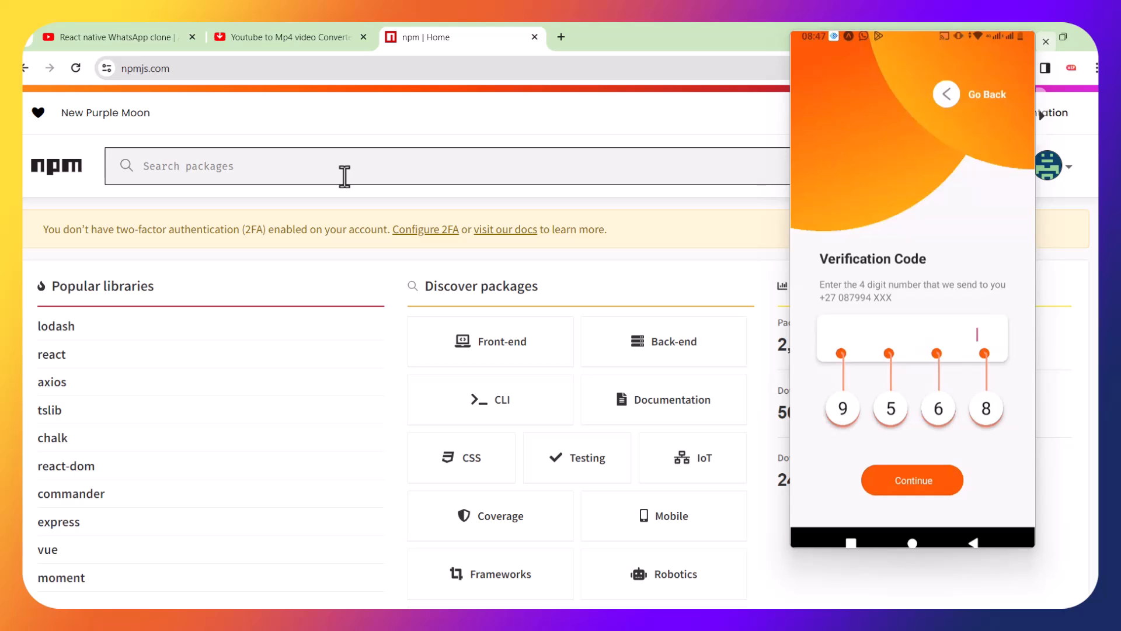
Enter 'aphrica' in the npm package search box.
text(aphrica)
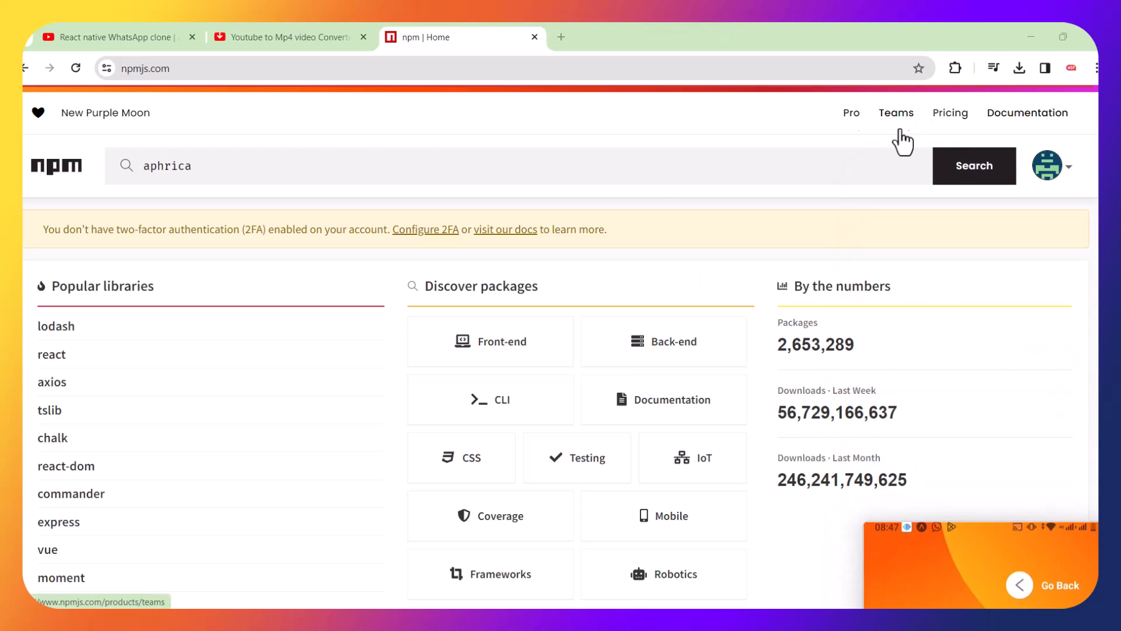
Open the aphrica package page and scroll to version 1.0.4, install command and stats.
click(974, 165)
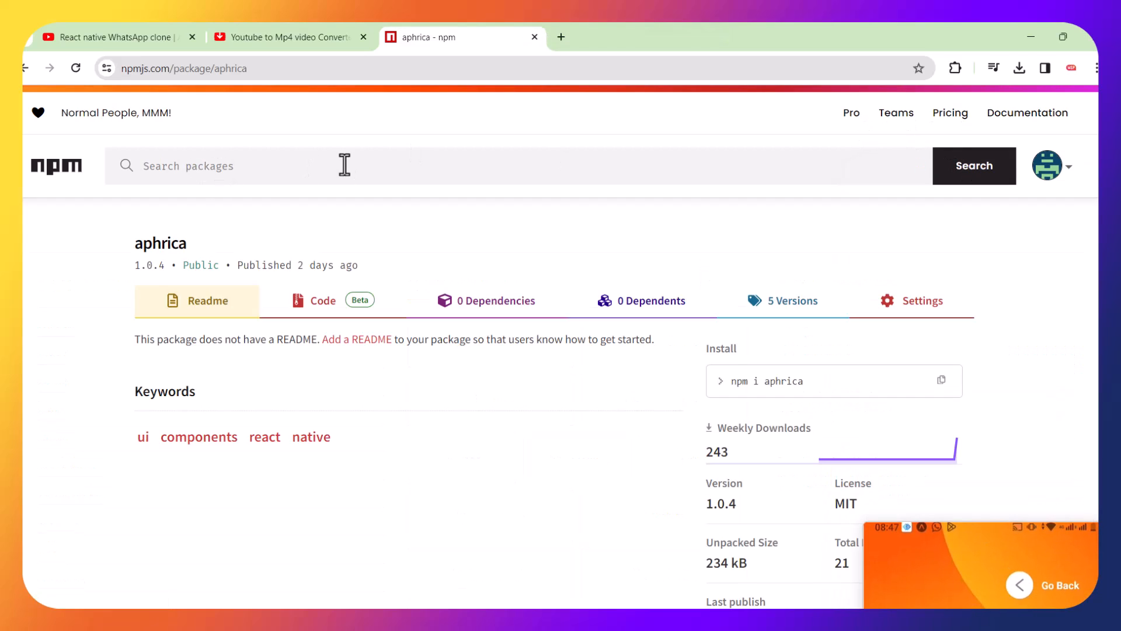
mouse_move(785, 279)
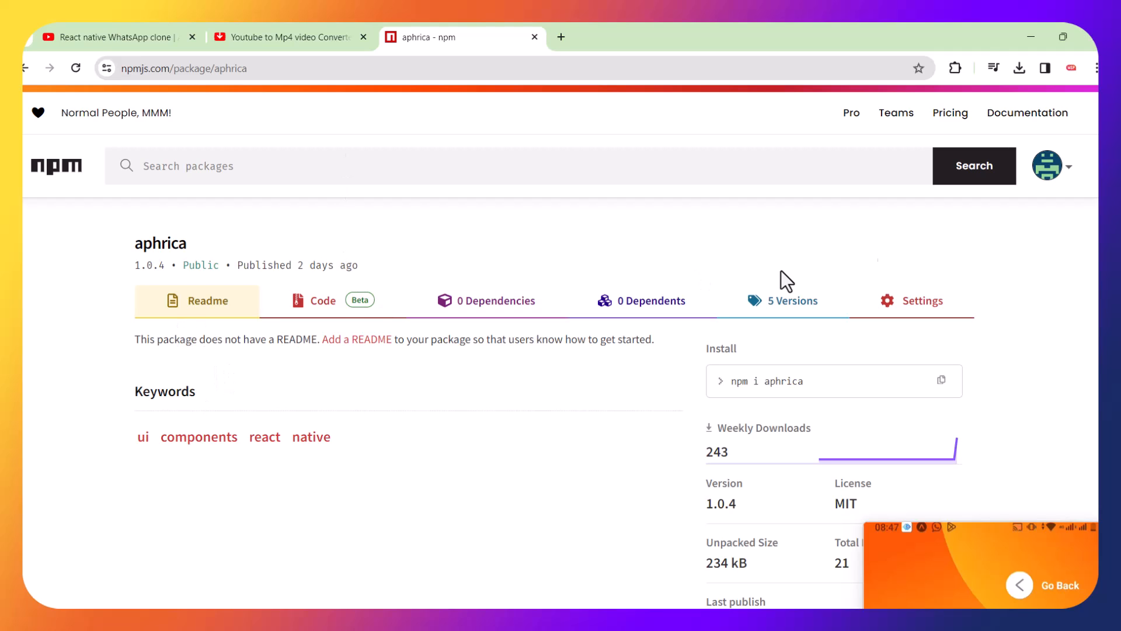
scroll(down, 3)
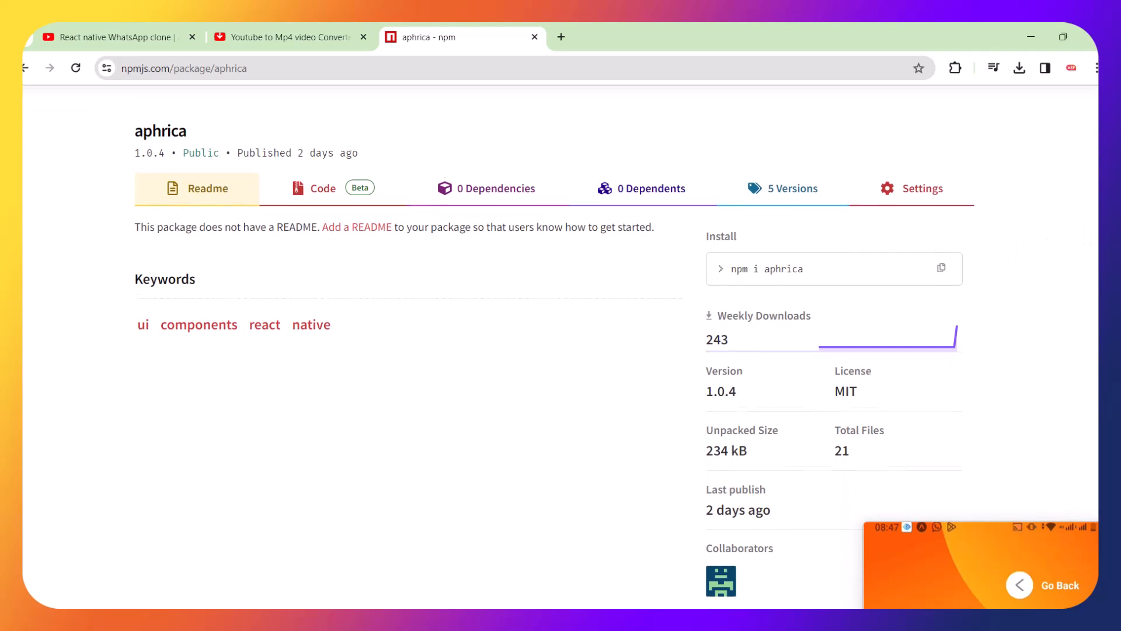
scroll(down, 3)
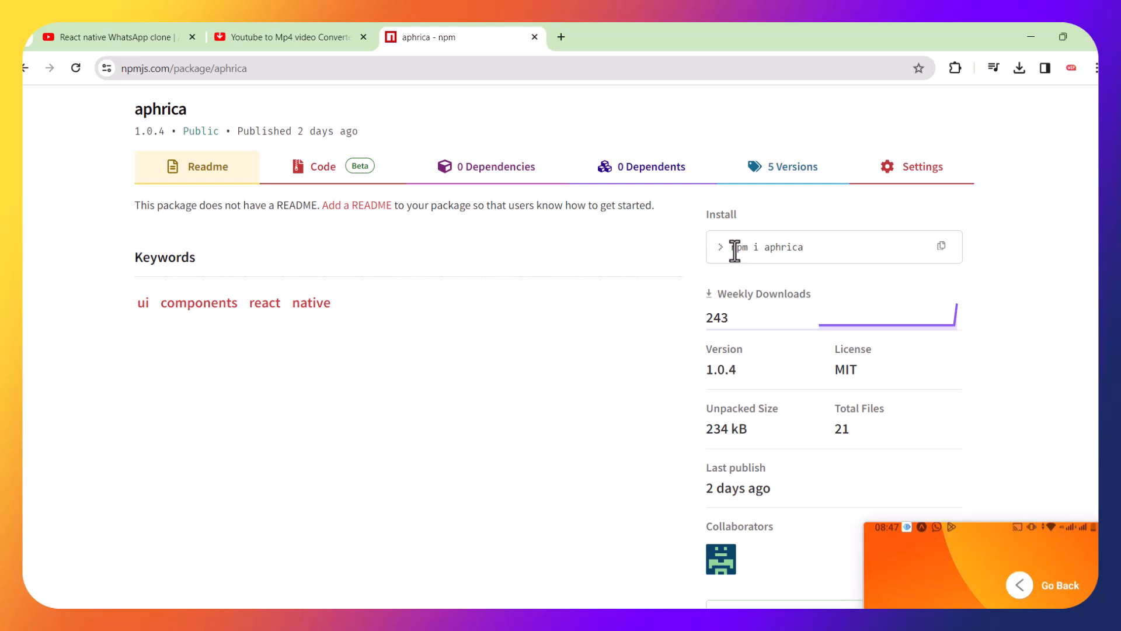
mouse_move(827, 258)
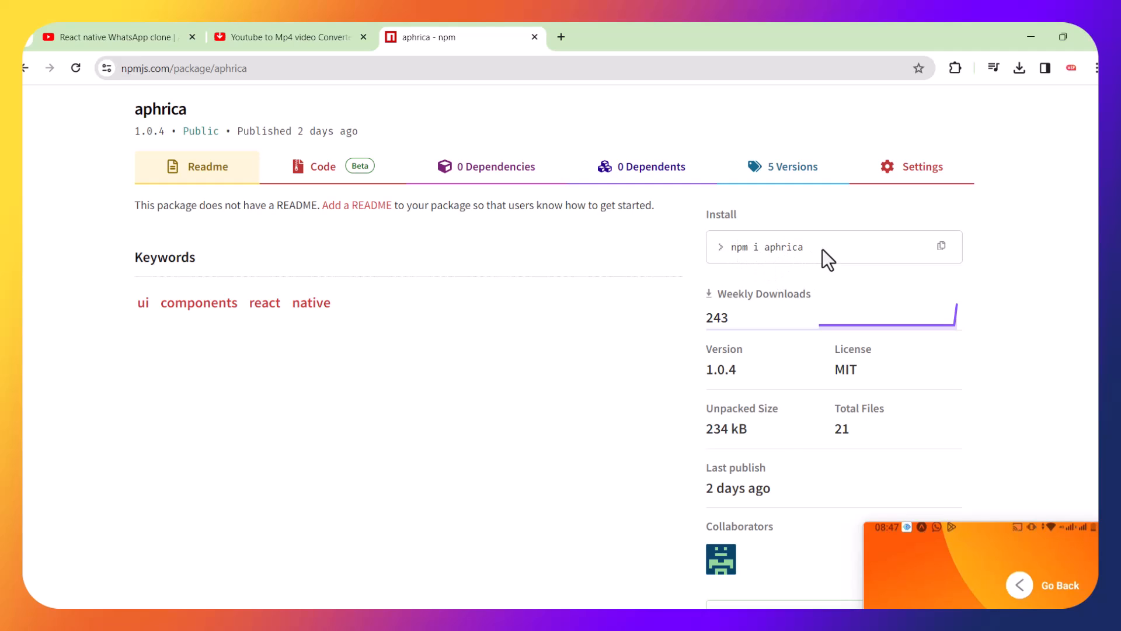
mouse_move(994, 540)
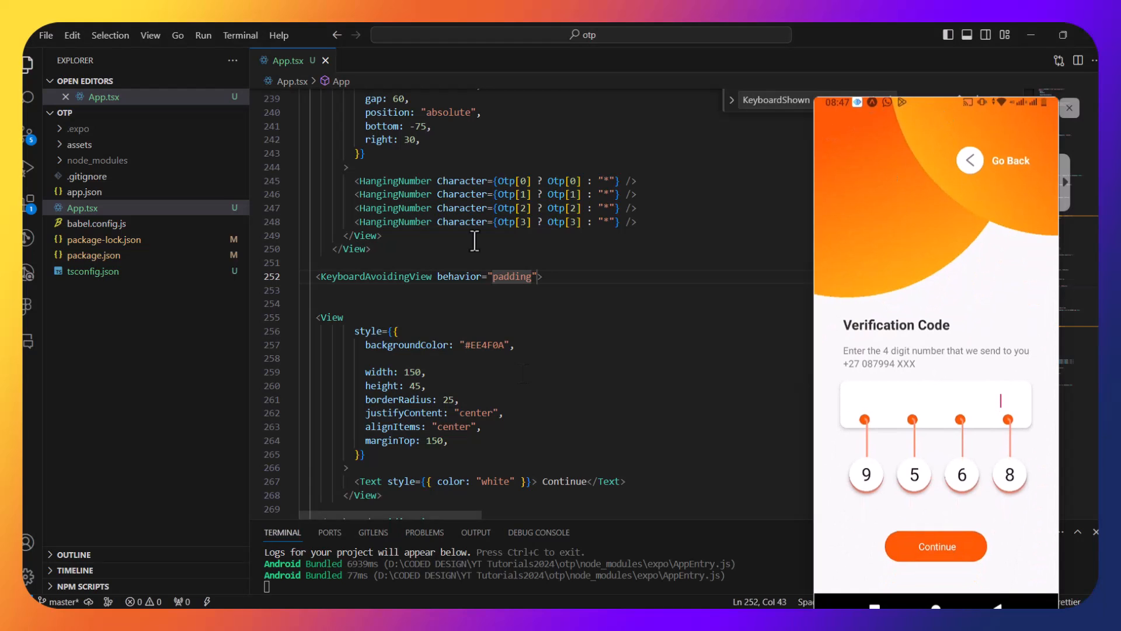
mouse_move(406, 277)
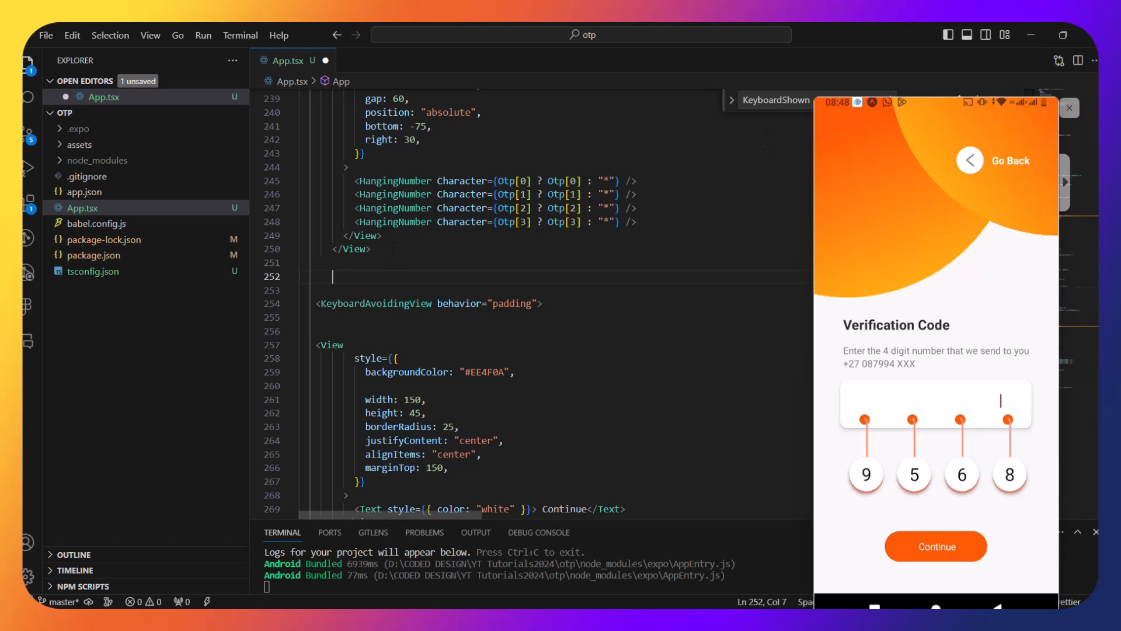
Place the cursor after return ( and select the container View lines.
scroll(down, 3)
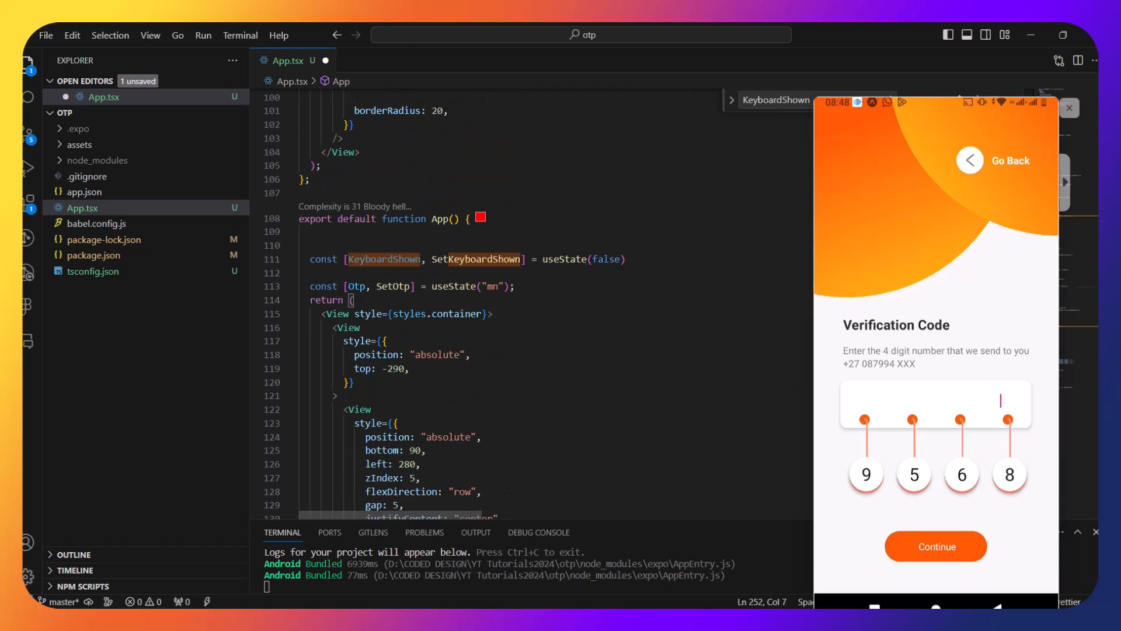
click(361, 296)
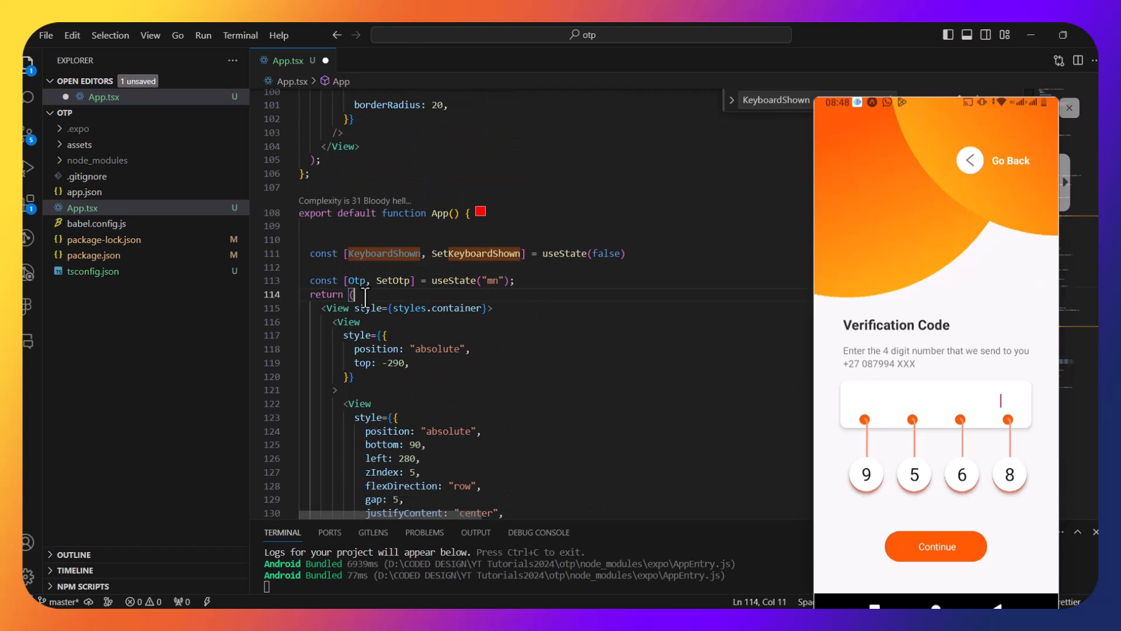
drag(350, 294, 422, 430)
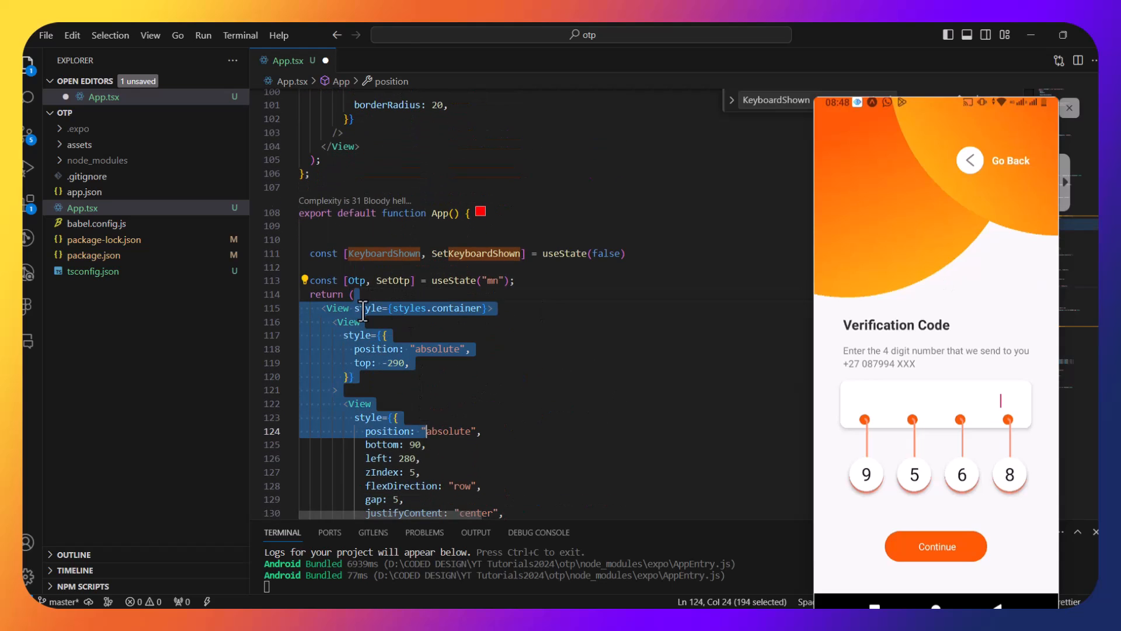
click(350, 294)
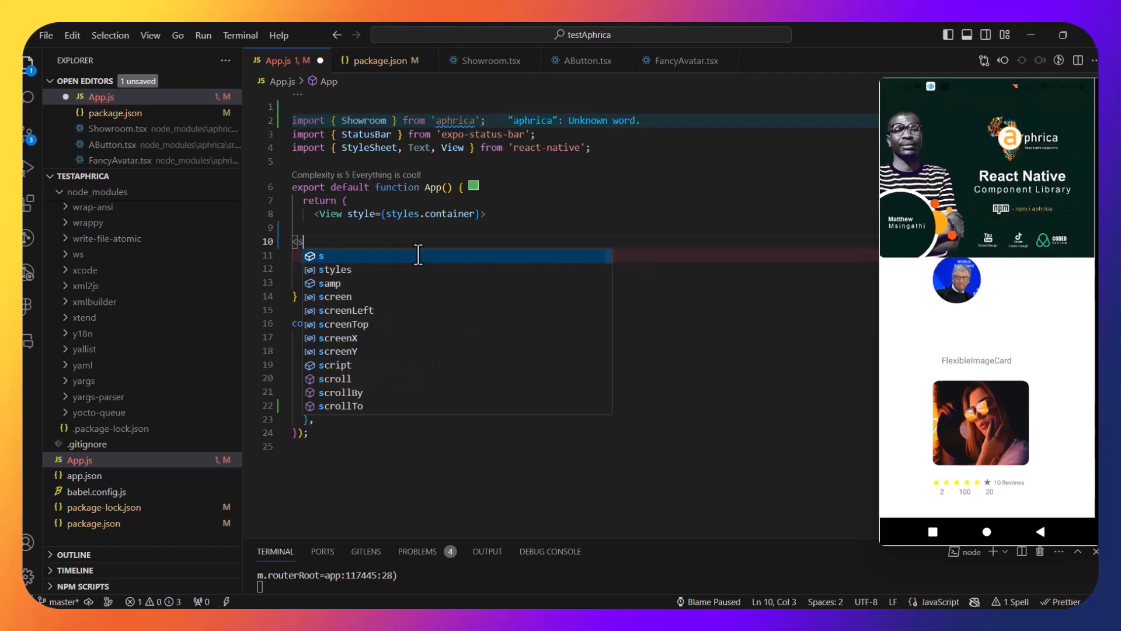
Insert a self-closing <Showroom /> tag inside the container View on line 10.
text(howroom)
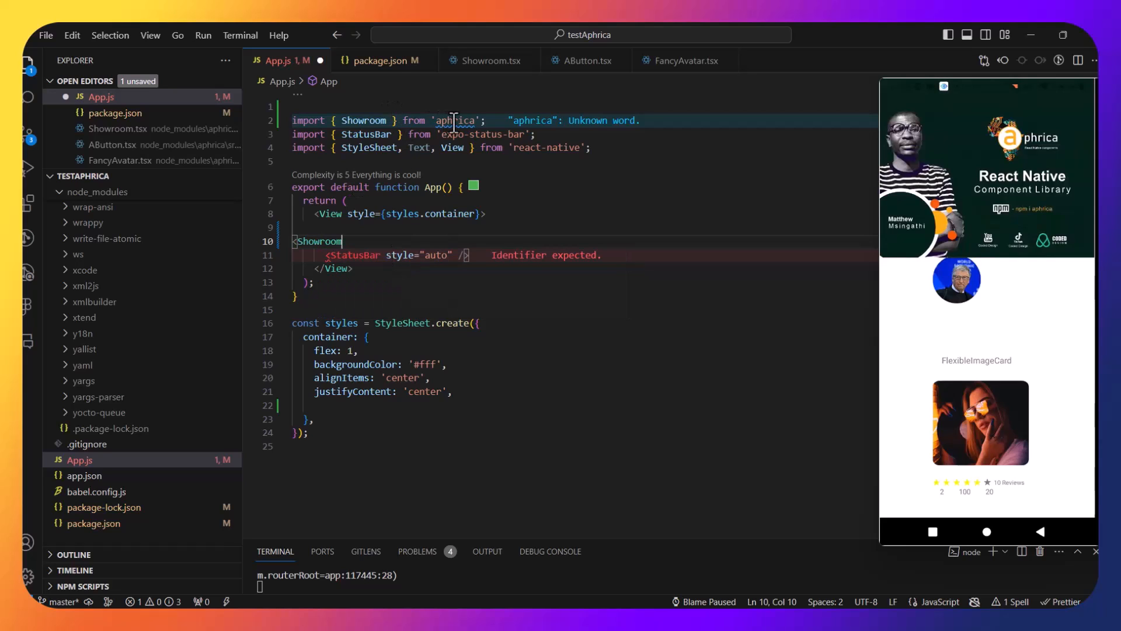
double_click(455, 121)
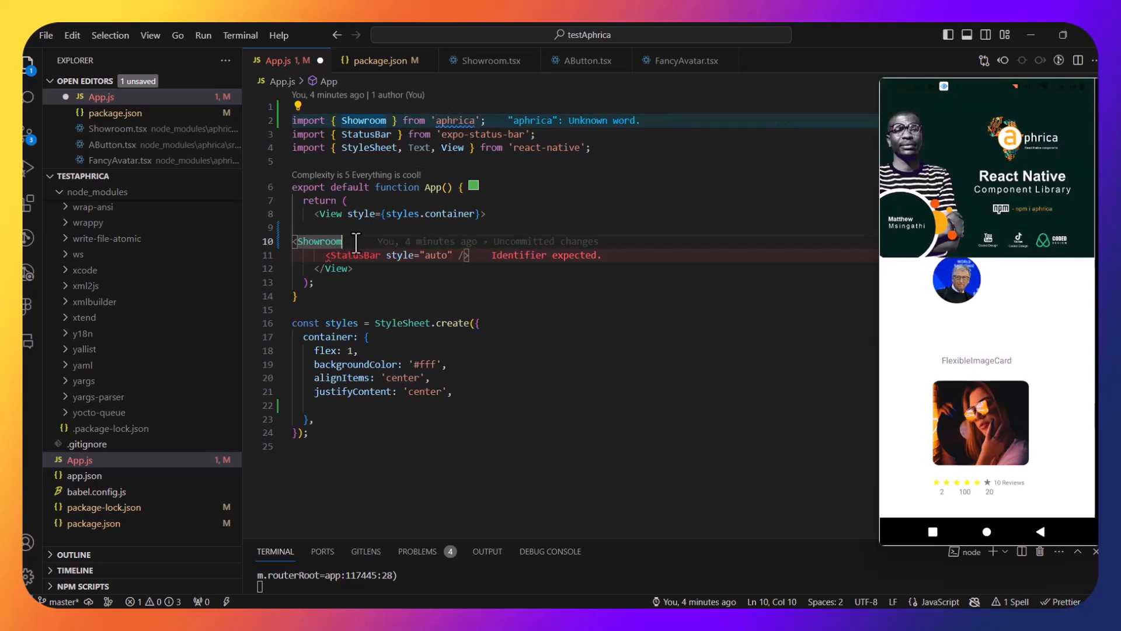
text(/>)
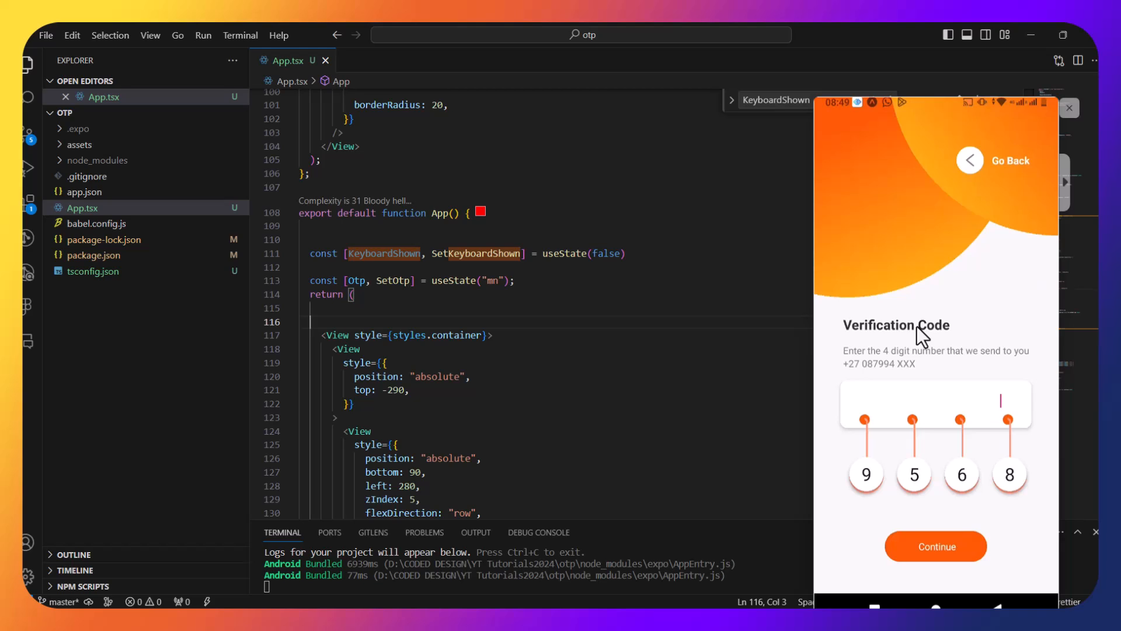
mouse_move(1001, 203)
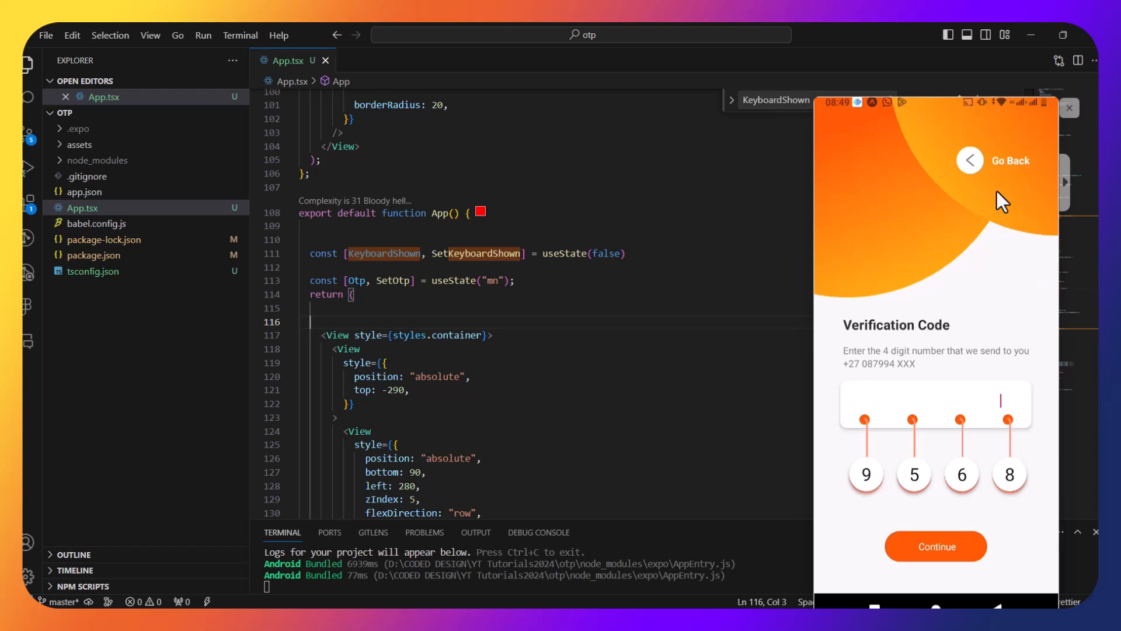
mouse_move(927, 117)
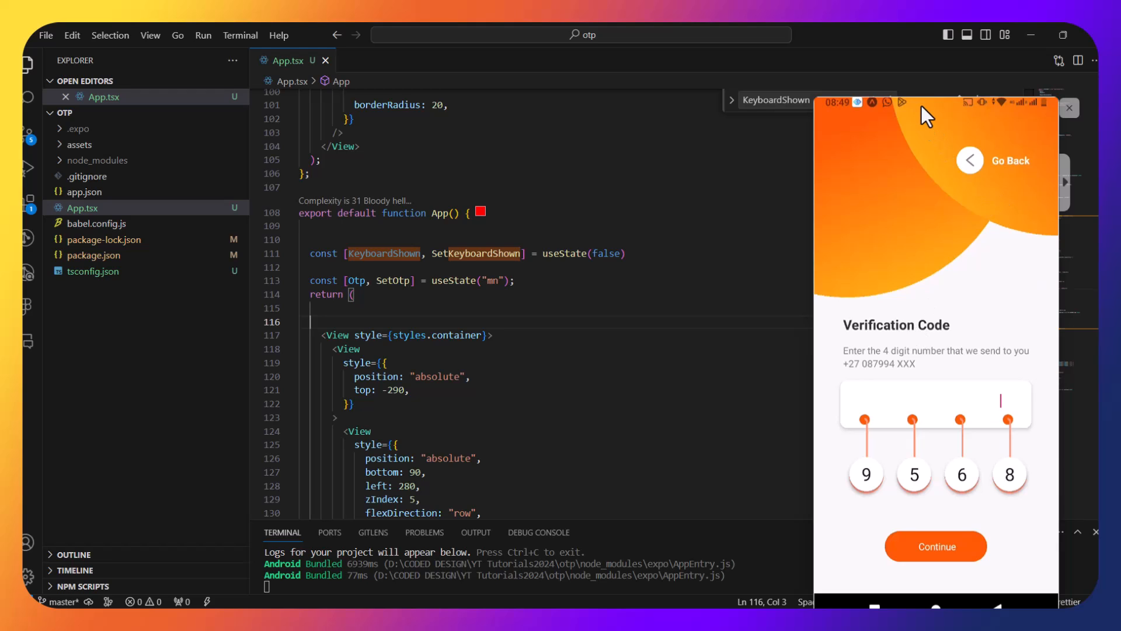